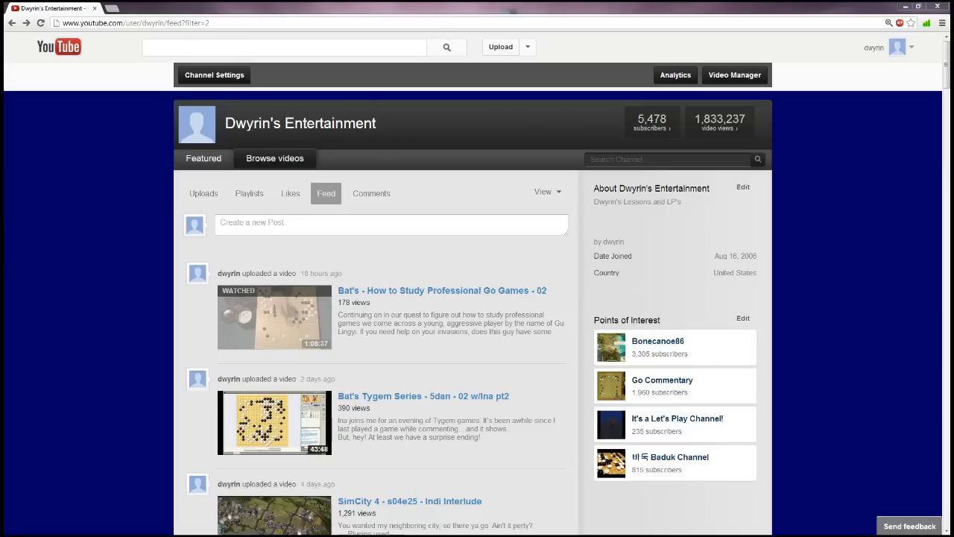
{"action": "mouse_move", "coordinate": [870, 302]}
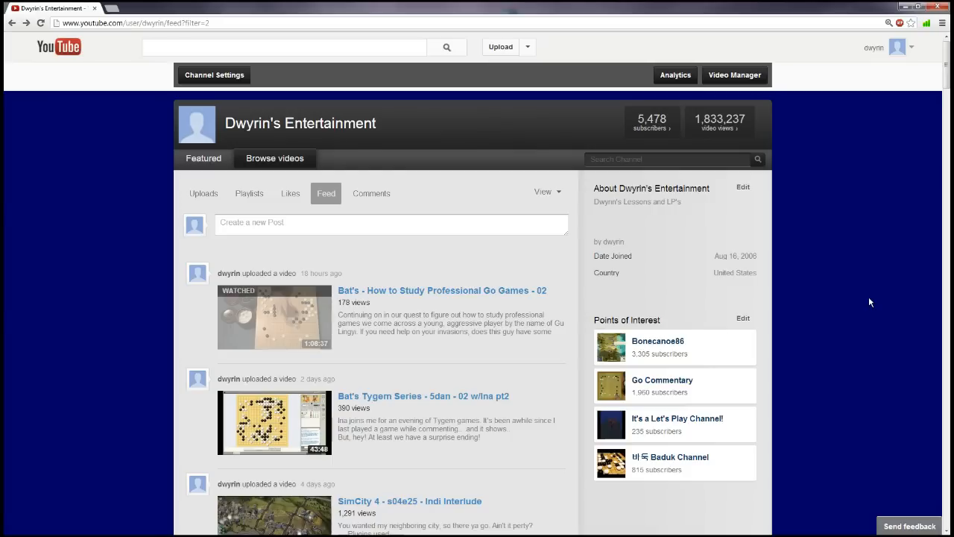
Step: Scroll the Feed to uploads from five days to a week ago, including Tygem and SimCity episodes
{"action": "scroll", "scroll_direction": "down", "scroll_amount": 3}
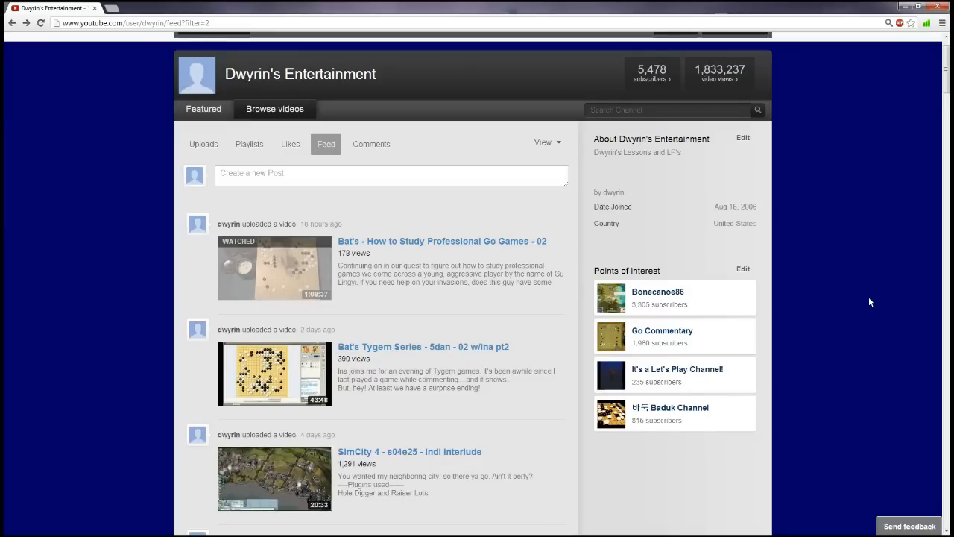
{"action": "scroll", "scroll_direction": "down", "scroll_amount": 3}
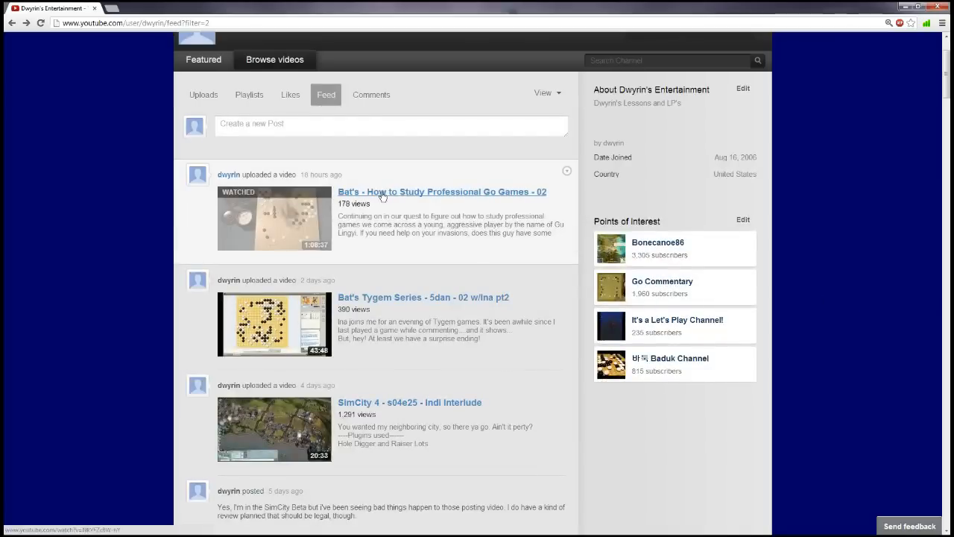
{"action": "mouse_move", "coordinate": [447, 269]}
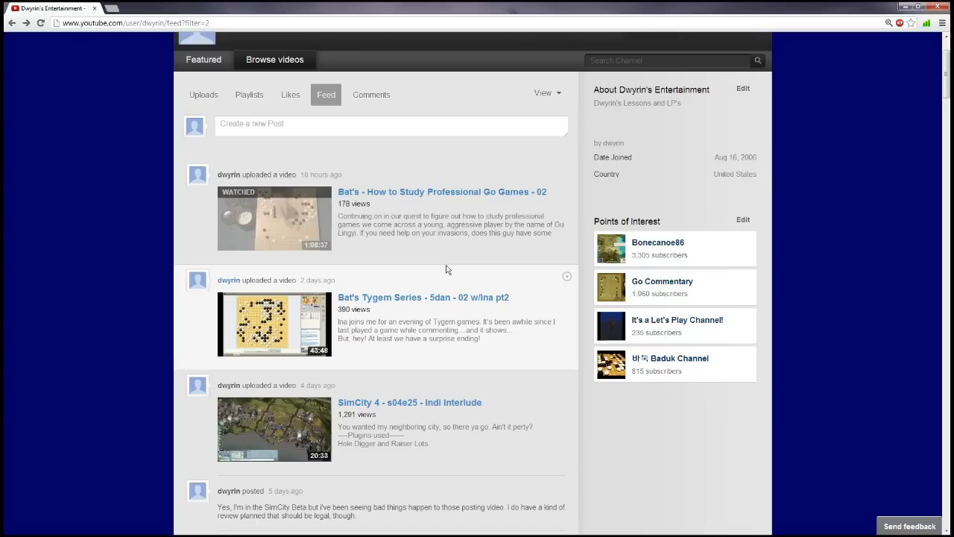
{"action": "scroll", "scroll_direction": "down", "scroll_amount": 3}
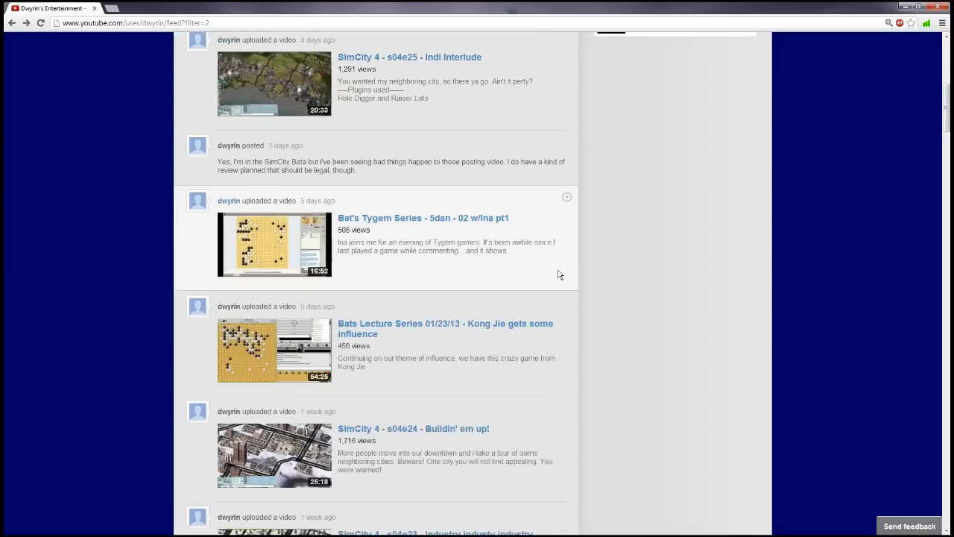
{"action": "mouse_move", "coordinate": [436, 334]}
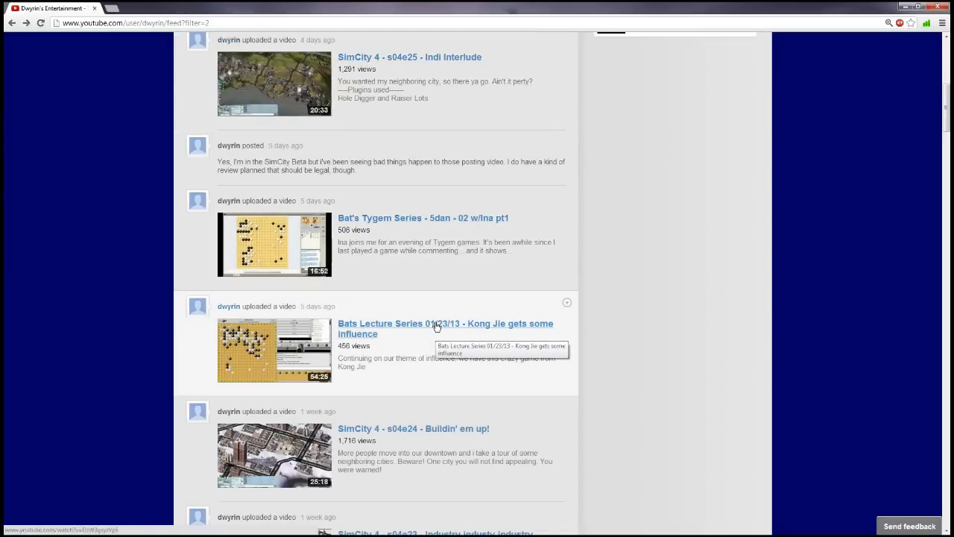
{"action": "mouse_move", "coordinate": [466, 217]}
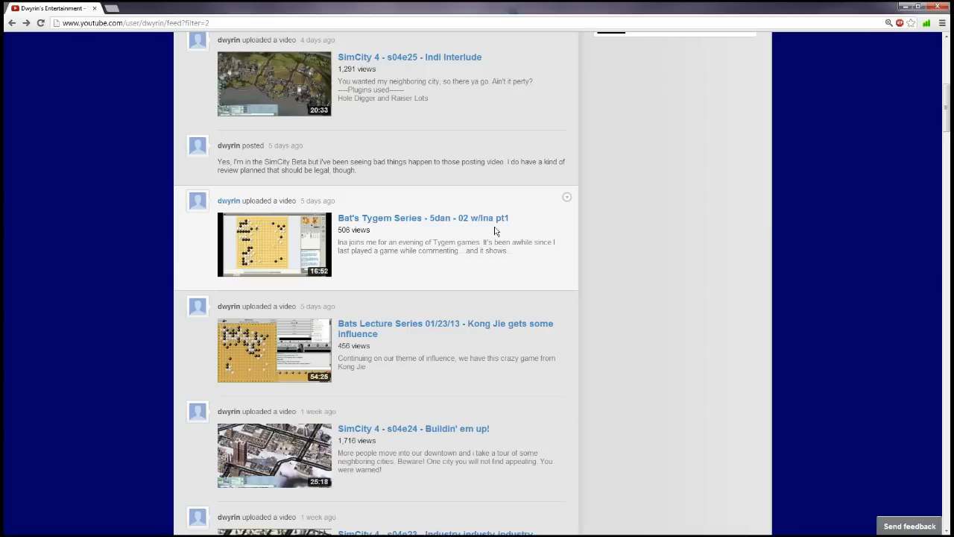
Step: Browse down to month-old posts like Bats Journey Through Go lectures and holiday greetings, then head back up
{"action": "scroll", "scroll_direction": "down", "scroll_amount": 3}
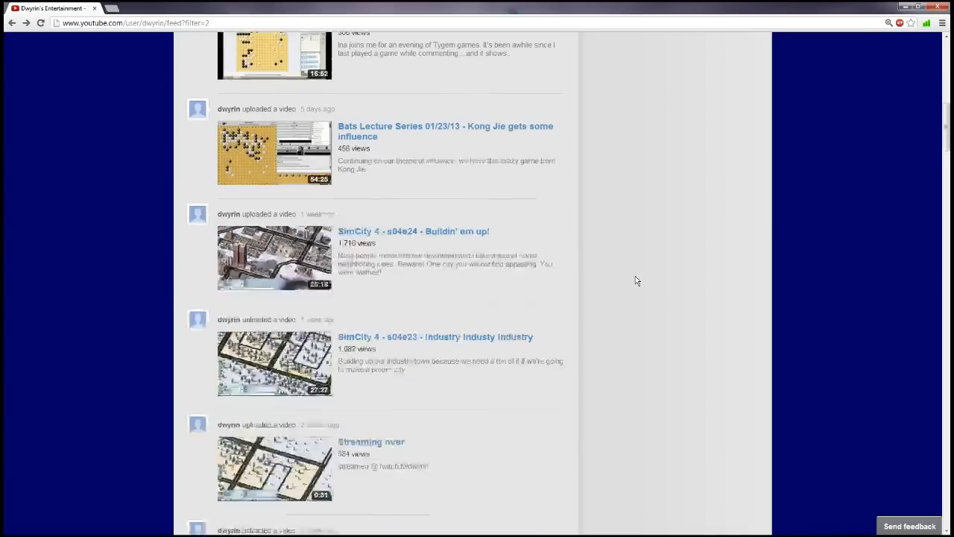
{"action": "scroll", "scroll_direction": "down", "scroll_amount": 3}
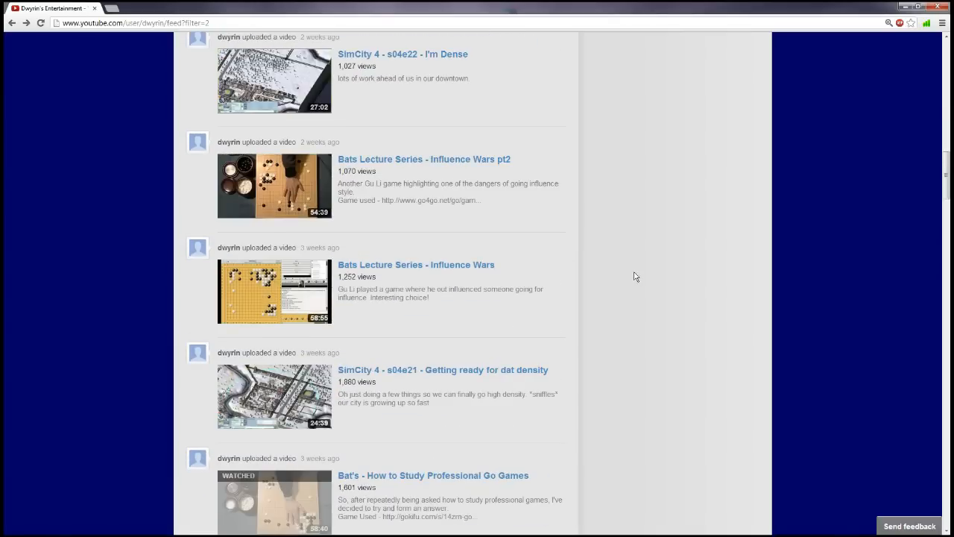
{"action": "scroll", "scroll_direction": "down", "scroll_amount": 3}
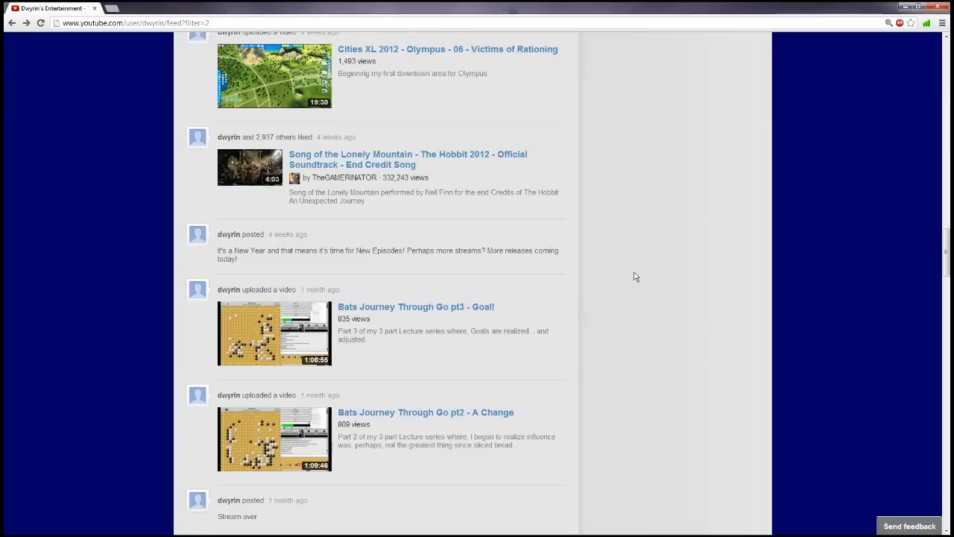
{"action": "scroll", "scroll_direction": "up", "scroll_amount": 3}
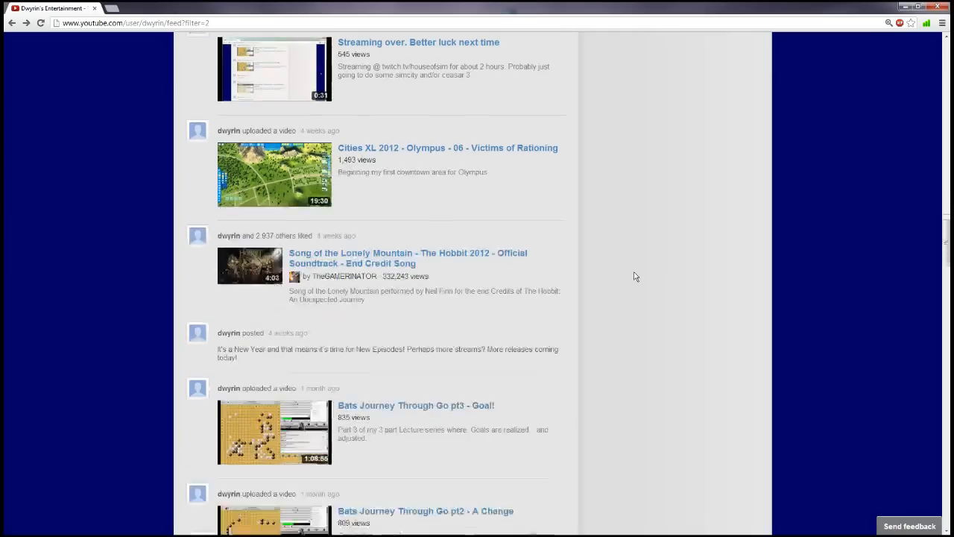
{"action": "scroll", "scroll_direction": "down", "scroll_amount": 3}
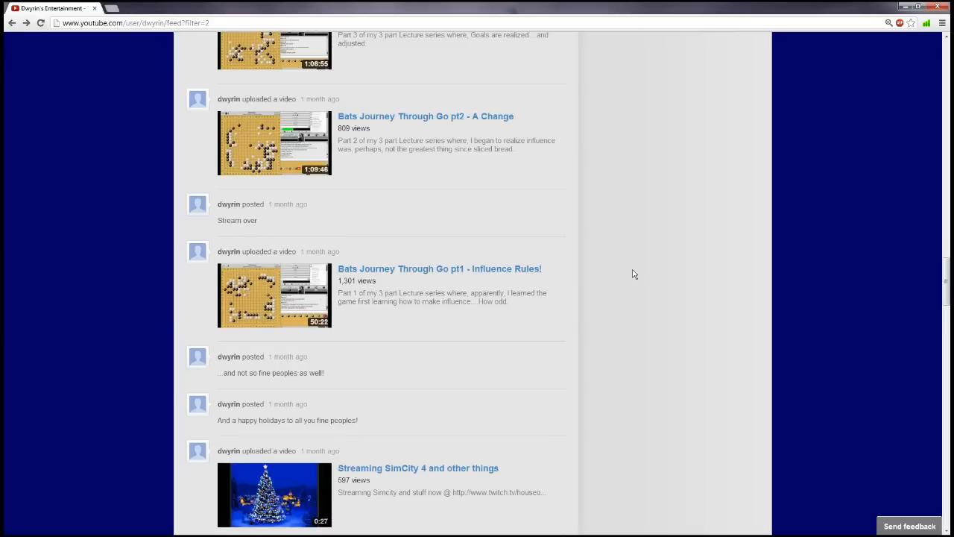
{"action": "scroll", "scroll_direction": "down", "scroll_amount": 3}
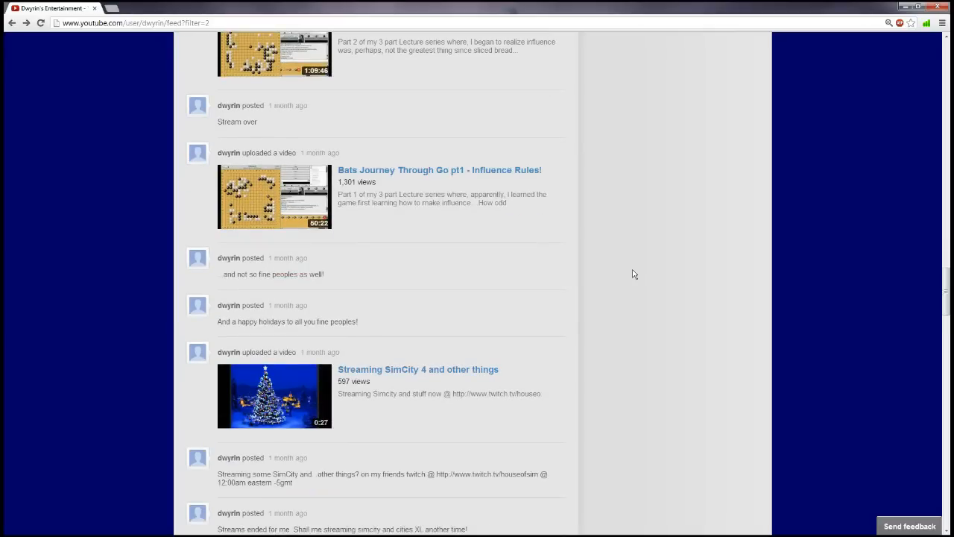
{"action": "scroll", "scroll_direction": "down", "scroll_amount": 3}
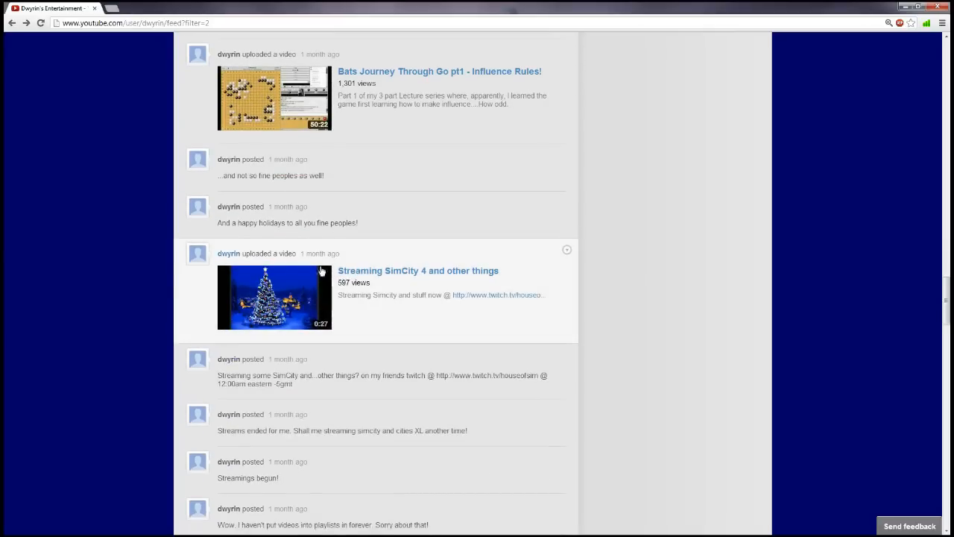
{"action": "mouse_move", "coordinate": [534, 299]}
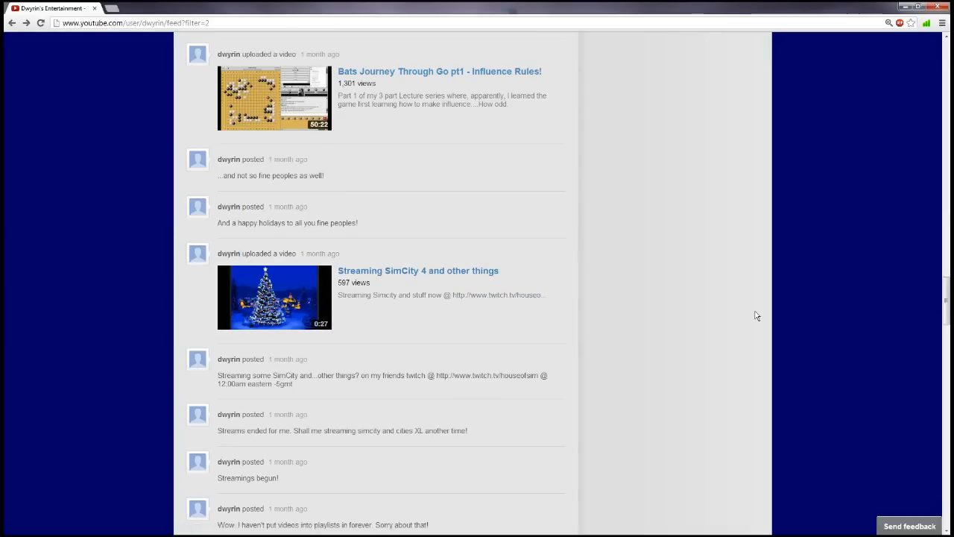
{"action": "mouse_move", "coordinate": [755, 307]}
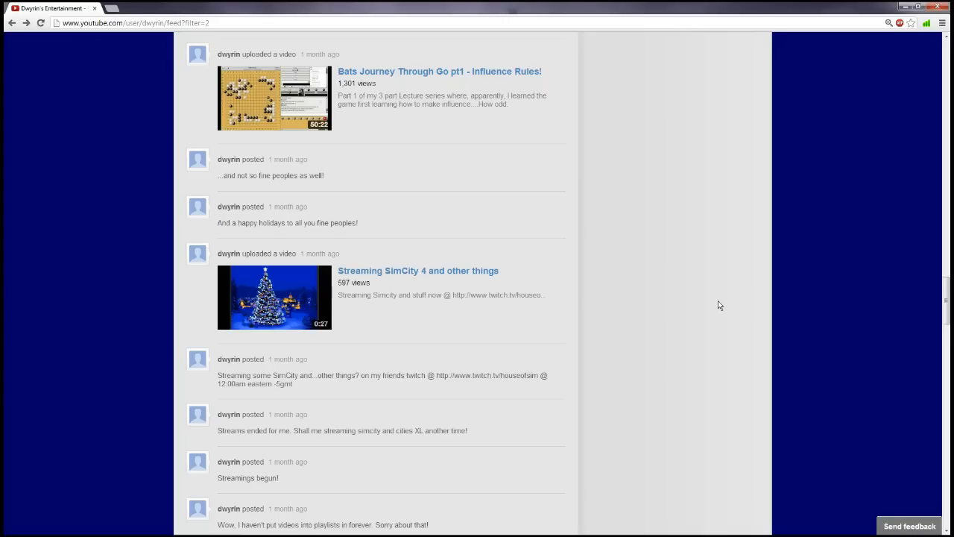
{"action": "mouse_move", "coordinate": [638, 300]}
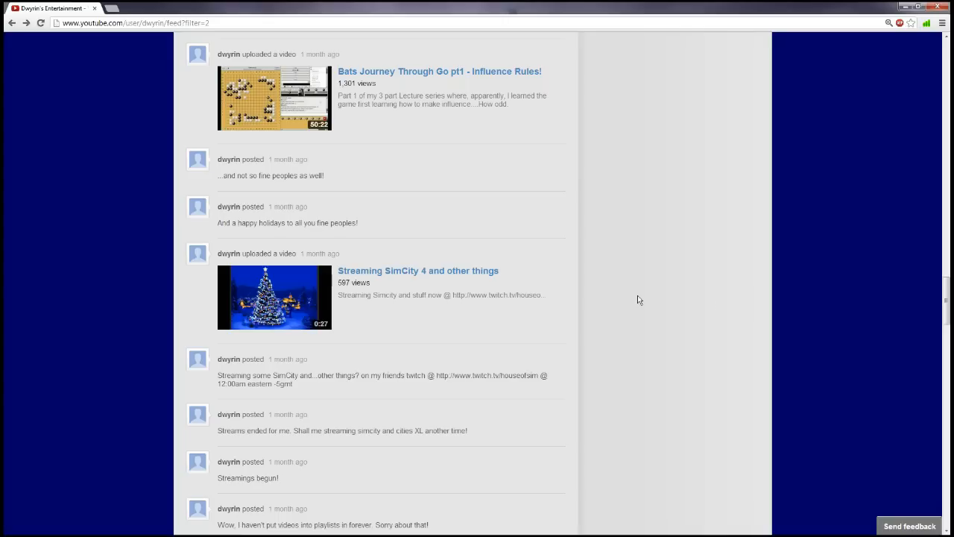
{"action": "left_click_drag", "start_coordinate": [399, 430], "coordinate": [461, 431]}
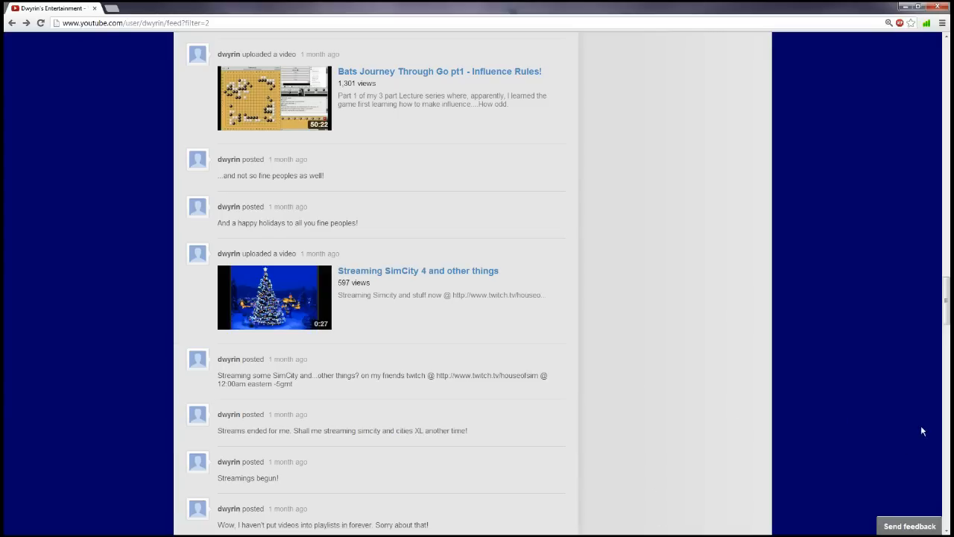
{"action": "mouse_move", "coordinate": [945, 320]}
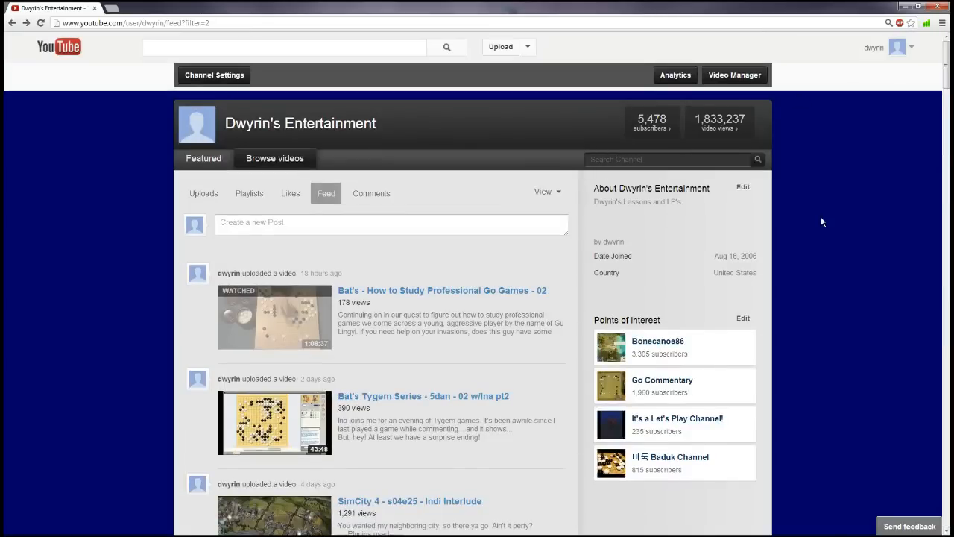
{"action": "mouse_move", "coordinate": [810, 238]}
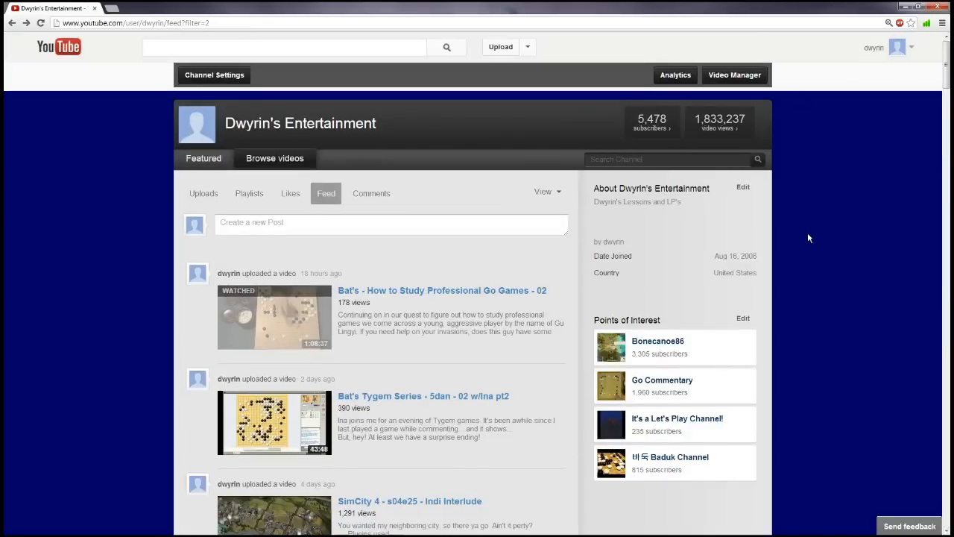
Step: Scroll the feed down to the SimCity 4 and Tygem Series uploads from four and five days ago
{"action": "scroll", "scroll_direction": "down", "scroll_amount": 3}
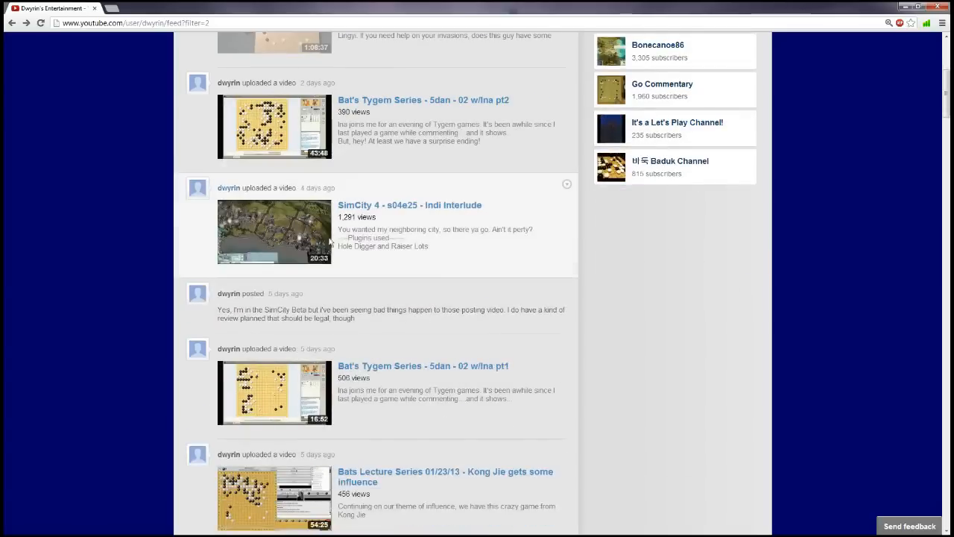
{"action": "mouse_move", "coordinate": [496, 259]}
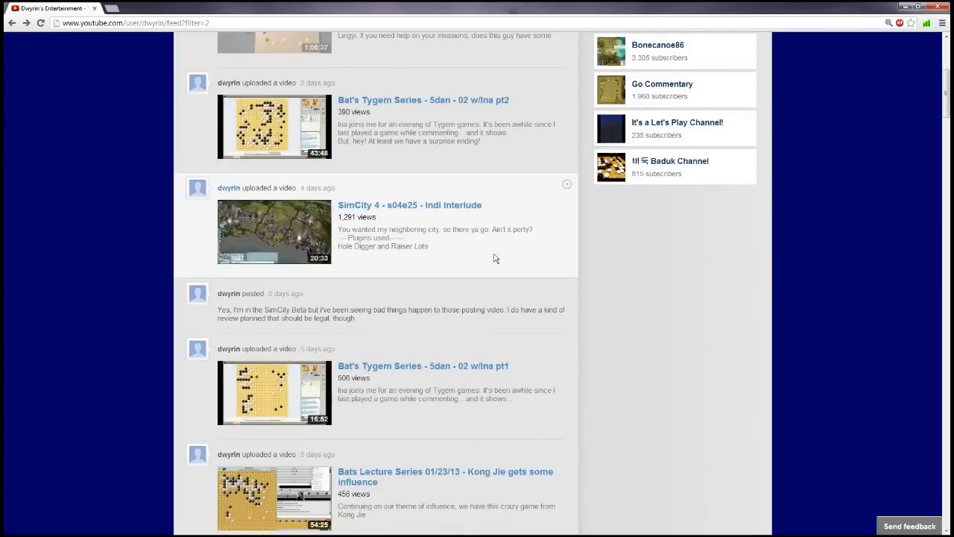
{"action": "mouse_move", "coordinate": [492, 282]}
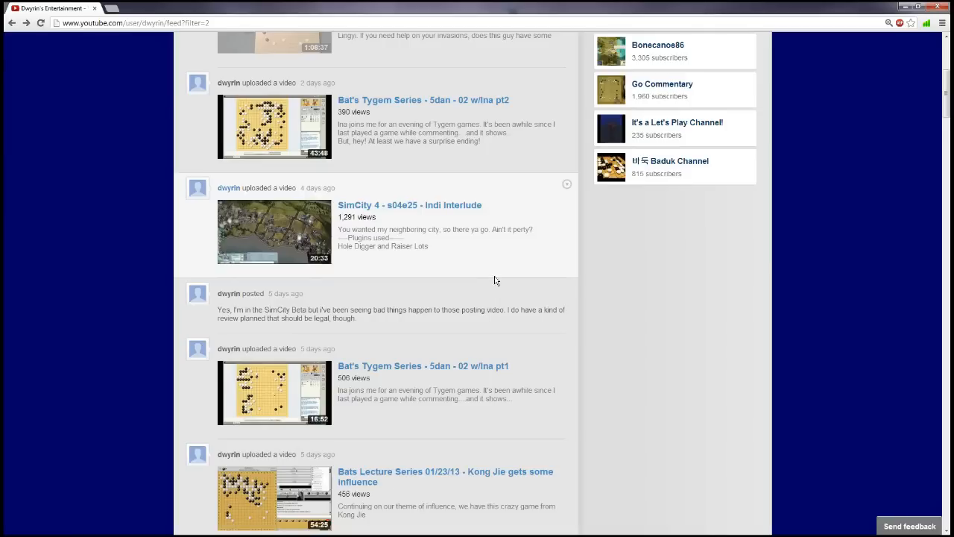
{"action": "mouse_move", "coordinate": [416, 259]}
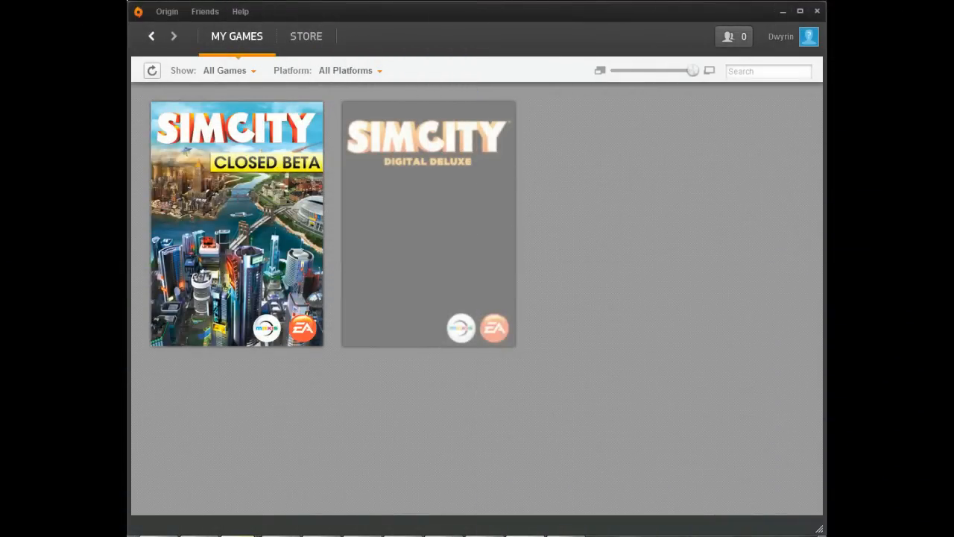
{"action": "mouse_move", "coordinate": [623, 305]}
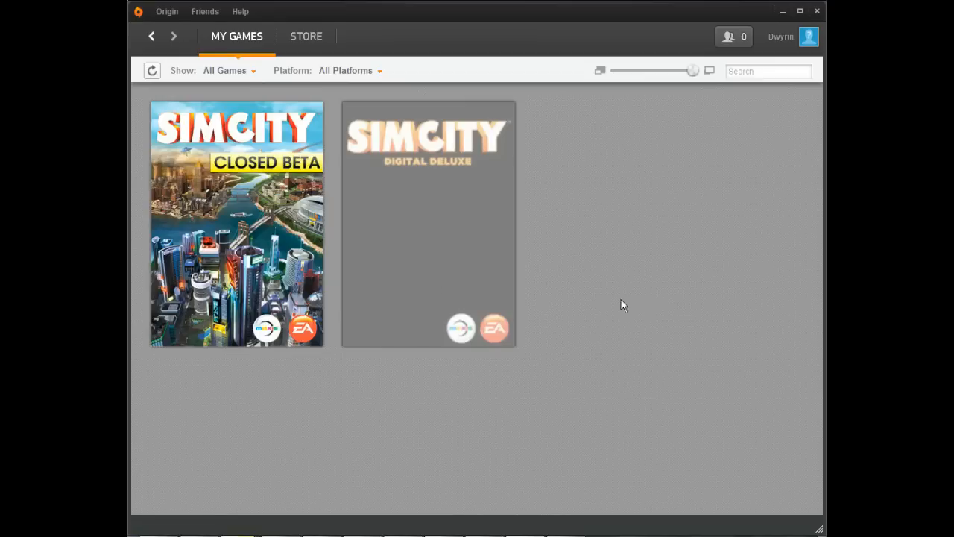
{"action": "mouse_move", "coordinate": [526, 395]}
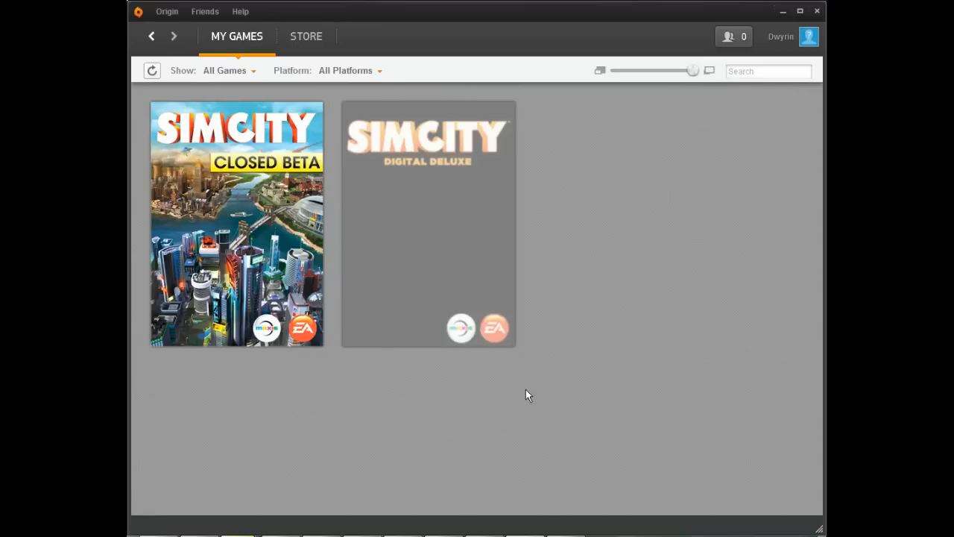
{"action": "mouse_move", "coordinate": [514, 352]}
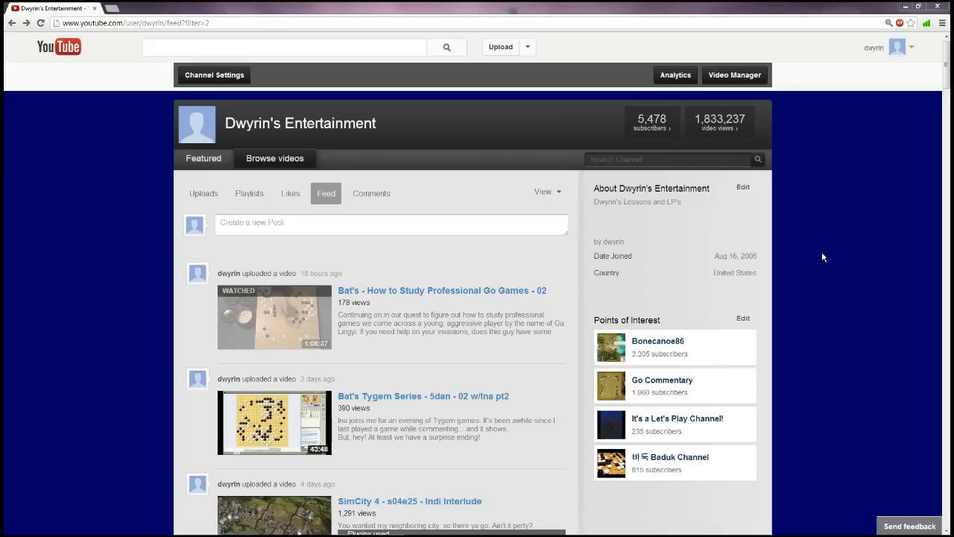
{"action": "mouse_move", "coordinate": [833, 284]}
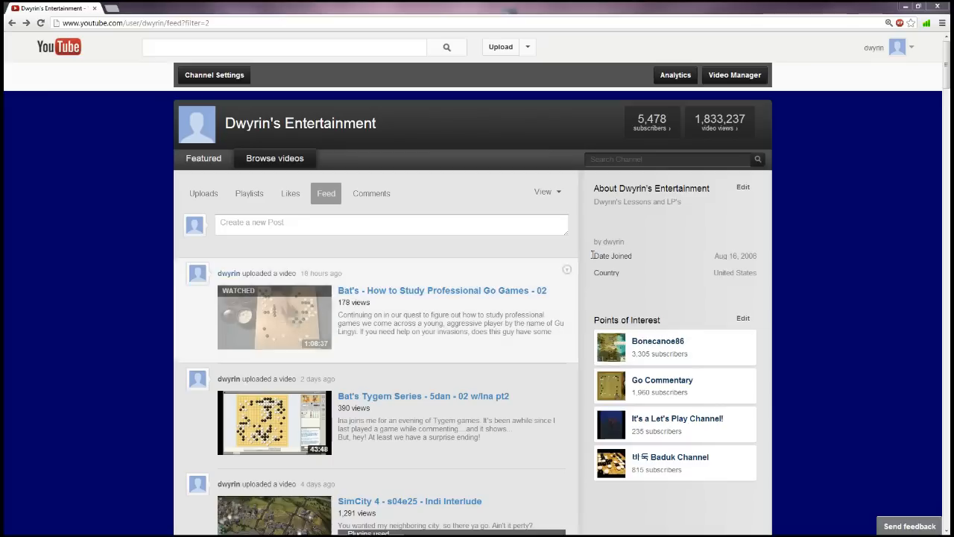
{"action": "mouse_move", "coordinate": [839, 340]}
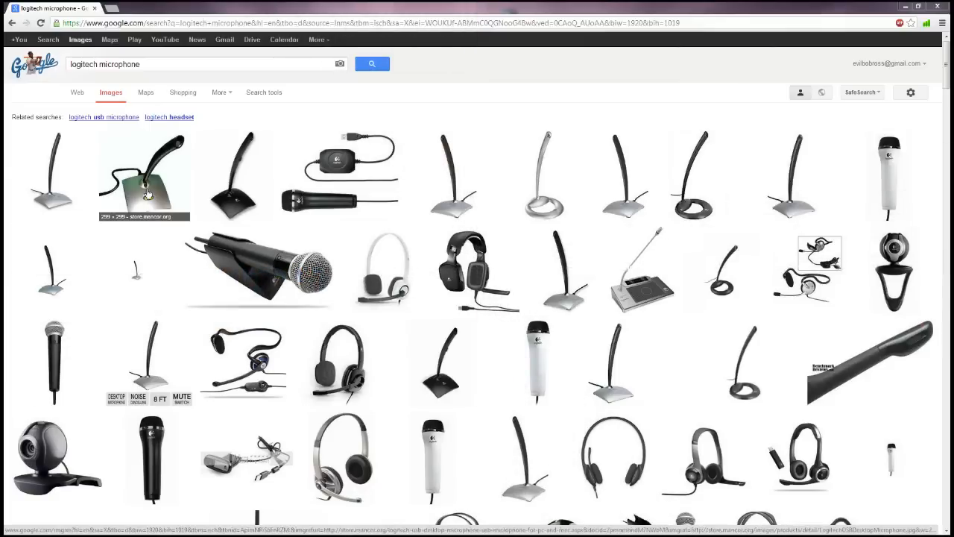
{"action": "mouse_move", "coordinate": [140, 217]}
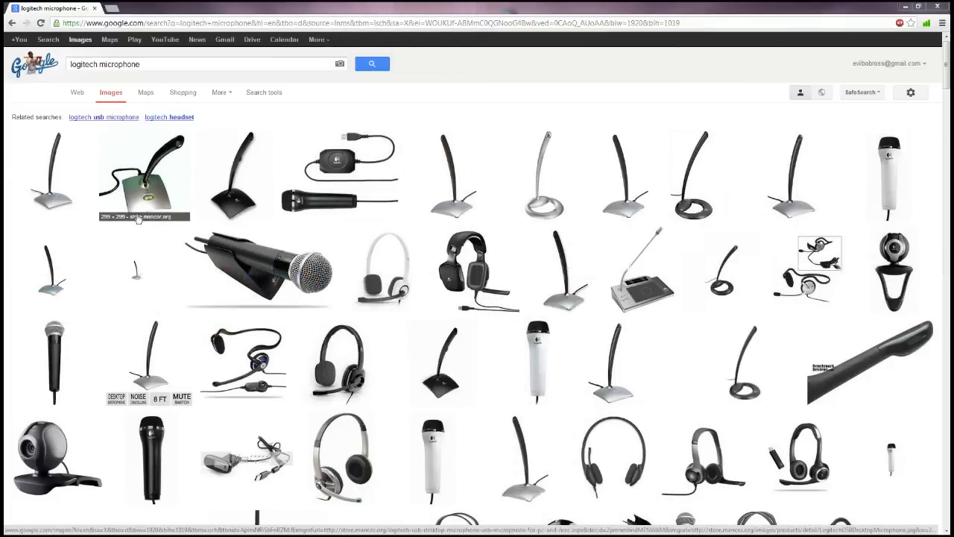
{"action": "mouse_move", "coordinate": [105, 241]}
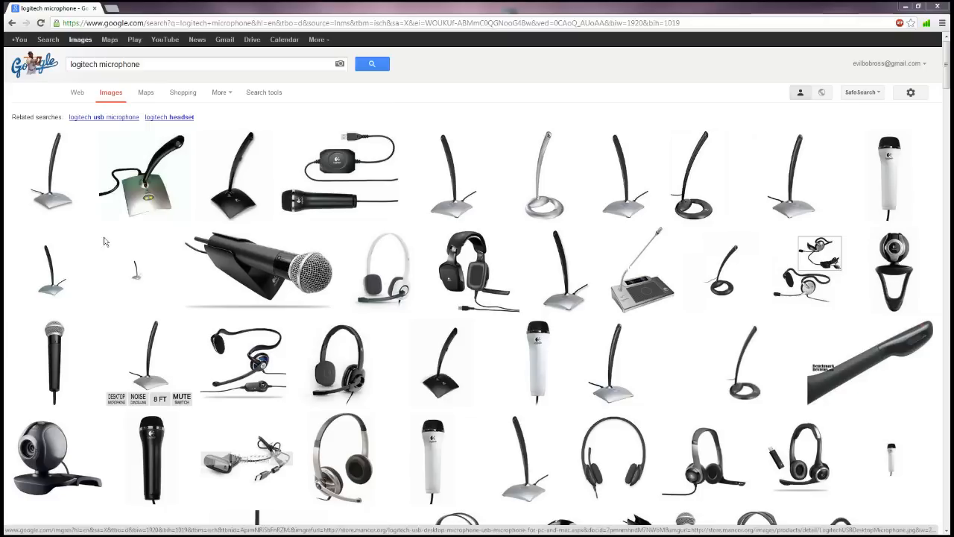
{"action": "mouse_move", "coordinate": [118, 201]}
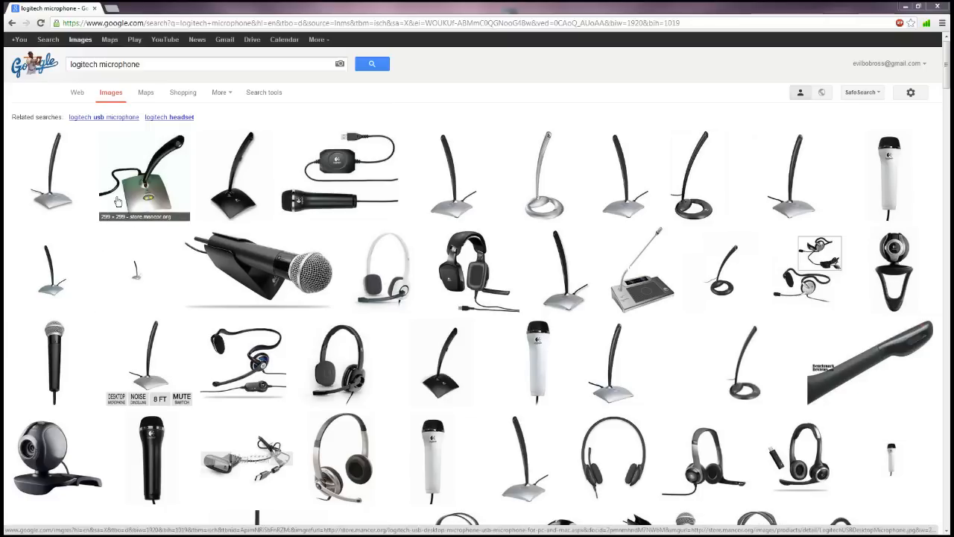
{"action": "mouse_move", "coordinate": [106, 202]}
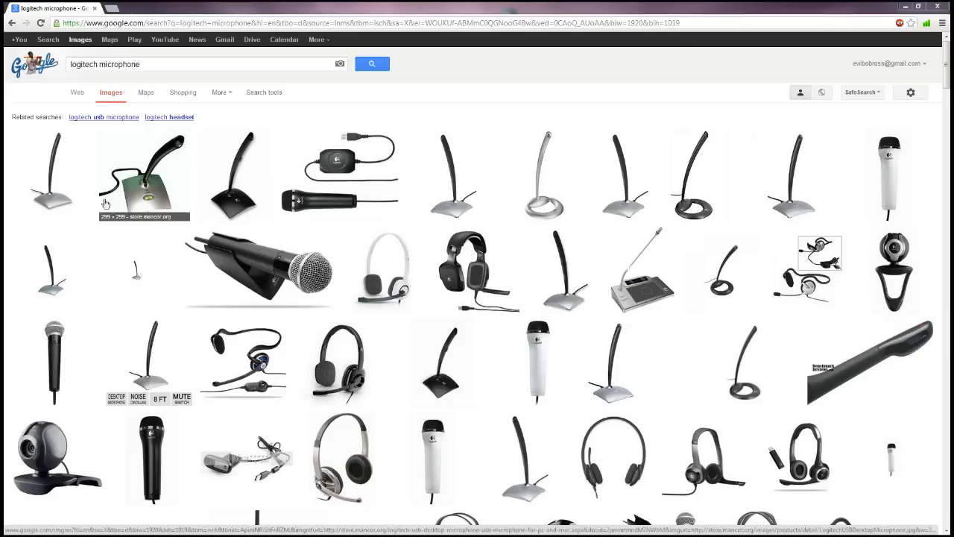